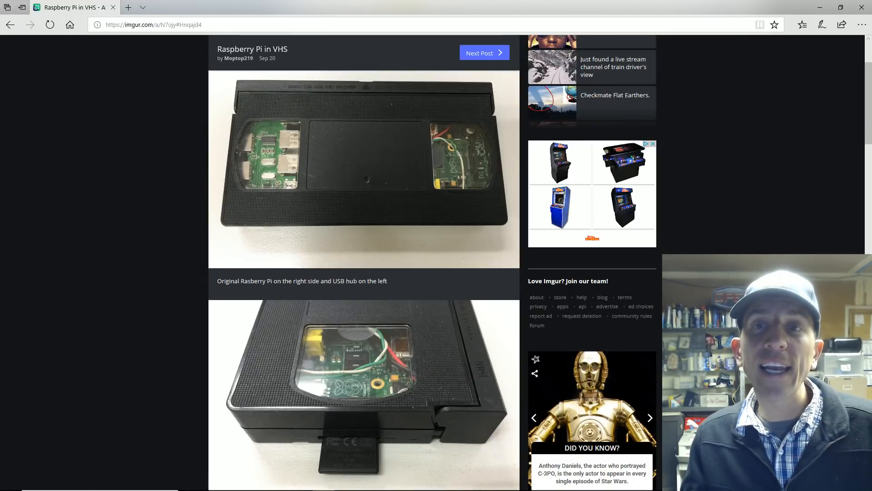
{"action": "scroll", "scroll_direction": "up", "scroll_amount": 3}
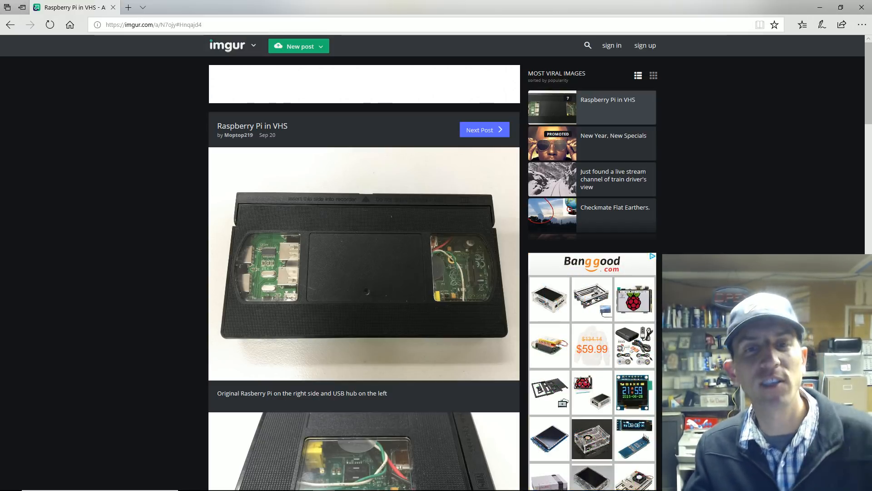
{"action": "scroll", "scroll_direction": "down", "scroll_amount": 3}
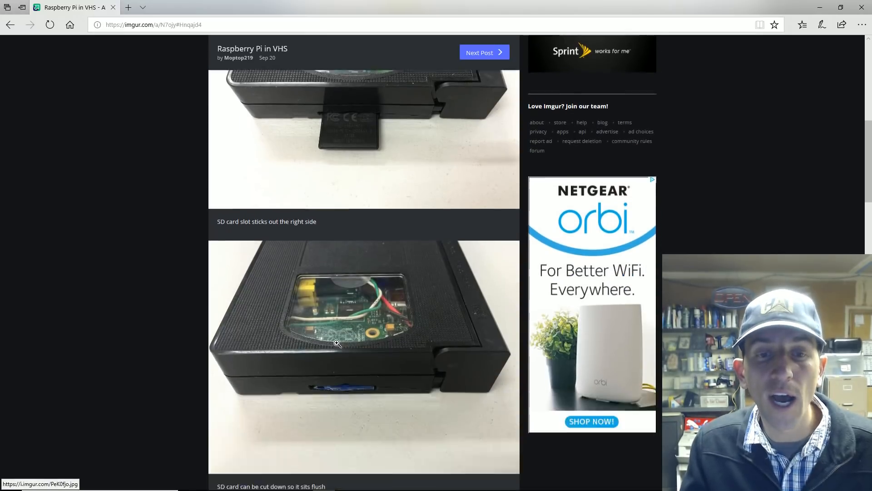
{"action": "scroll", "scroll_direction": "down", "scroll_amount": 3}
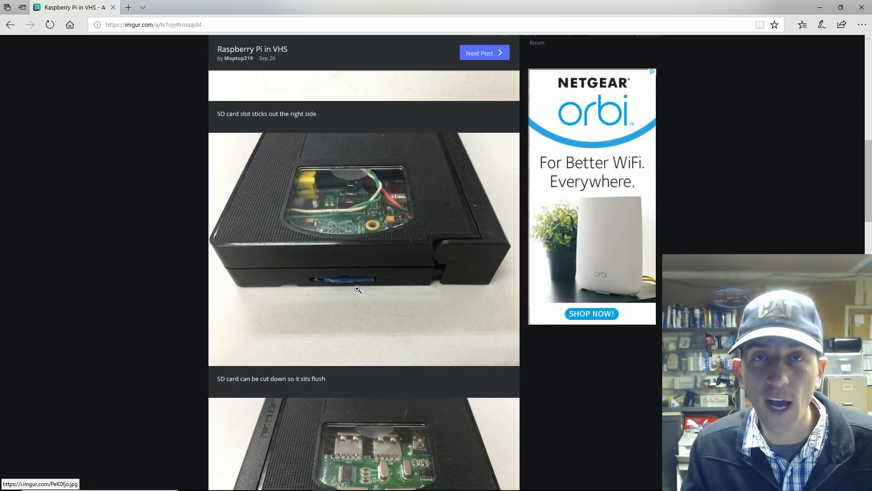
{"action": "scroll", "scroll_direction": "down", "scroll_amount": 3}
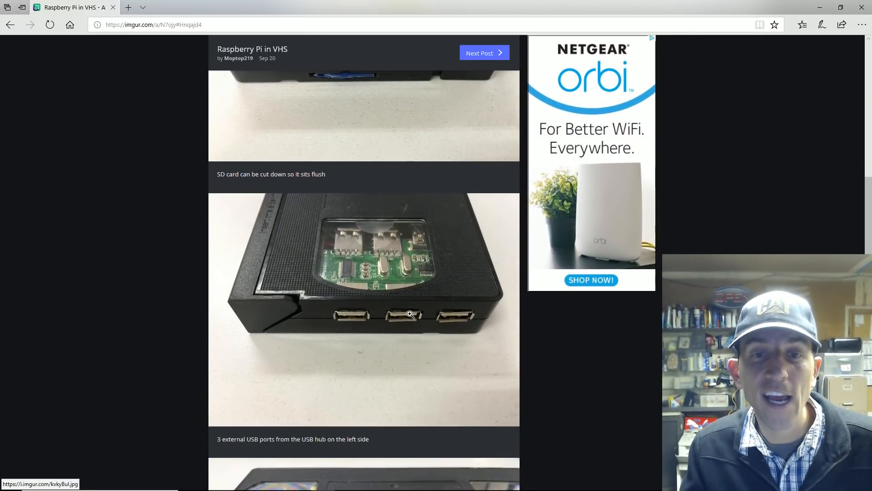
{"action": "mouse_move", "coordinate": [646, 339]}
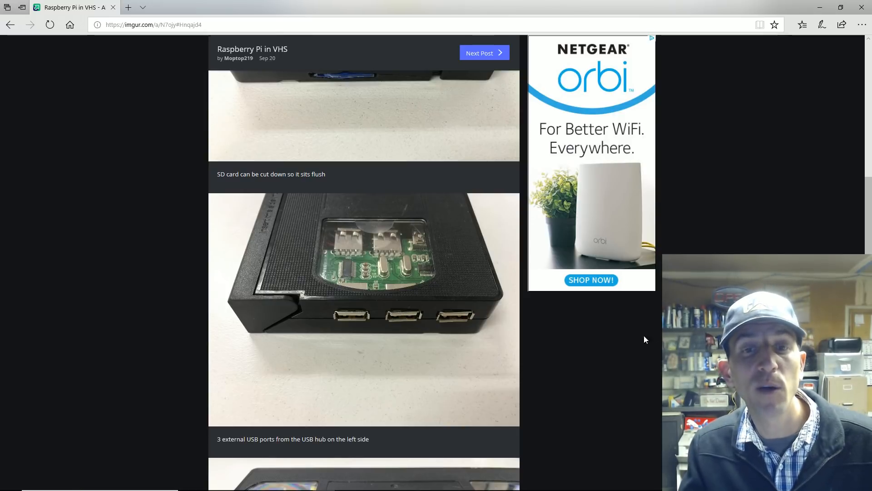
{"action": "scroll", "scroll_direction": "down", "scroll_amount": 3}
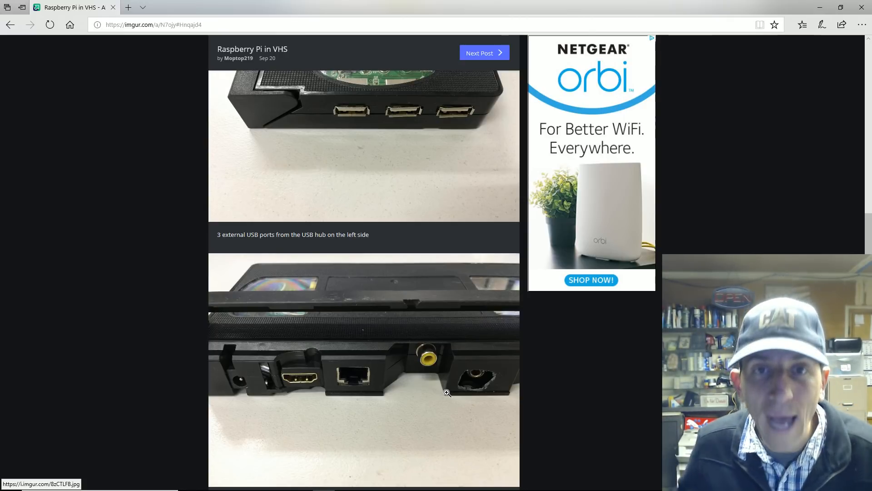
{"action": "scroll", "scroll_direction": "down", "scroll_amount": 3}
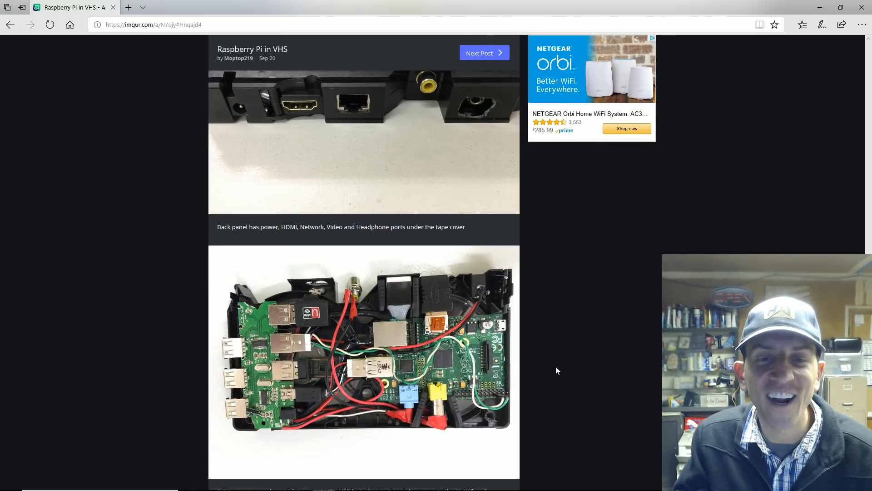
{"action": "scroll", "scroll_direction": "down", "scroll_amount": 3}
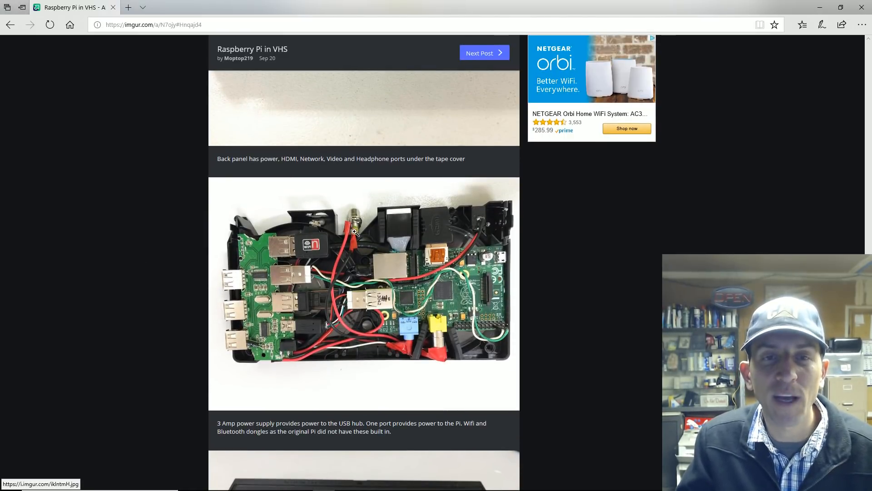
{"action": "mouse_move", "coordinate": [437, 258]}
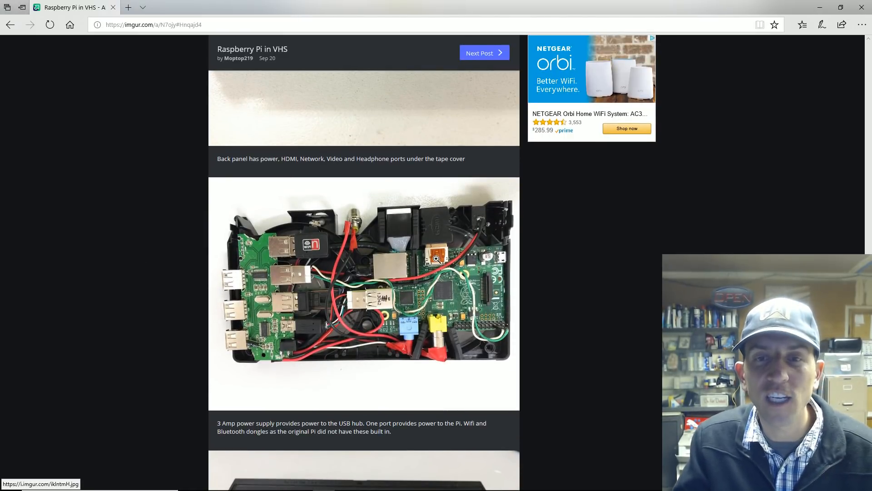
{"action": "mouse_move", "coordinate": [454, 360]}
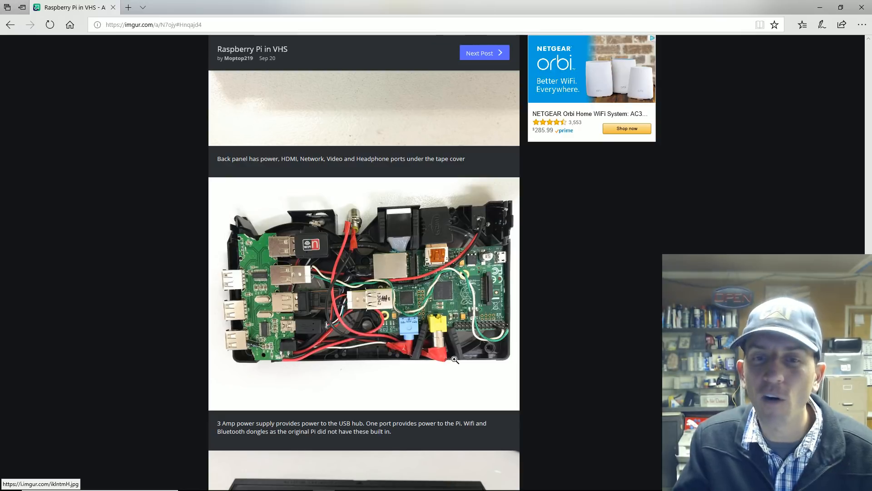
{"action": "mouse_move", "coordinate": [351, 319]}
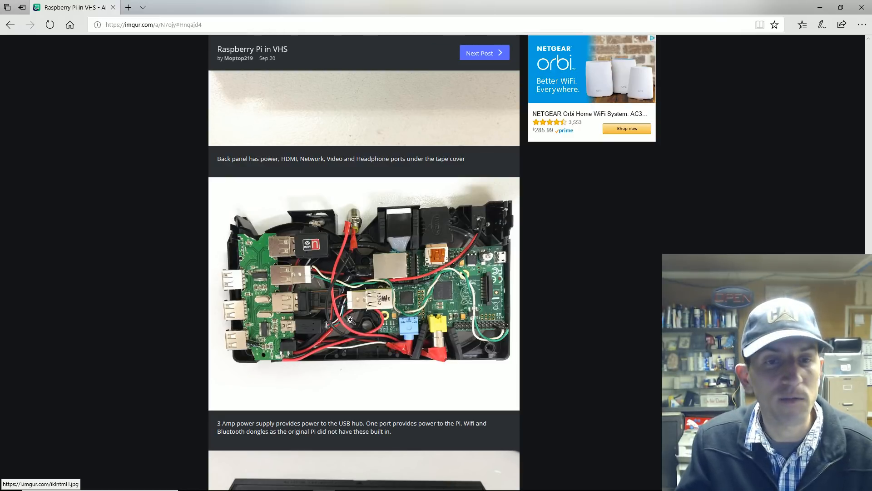
{"action": "mouse_move", "coordinate": [389, 288]}
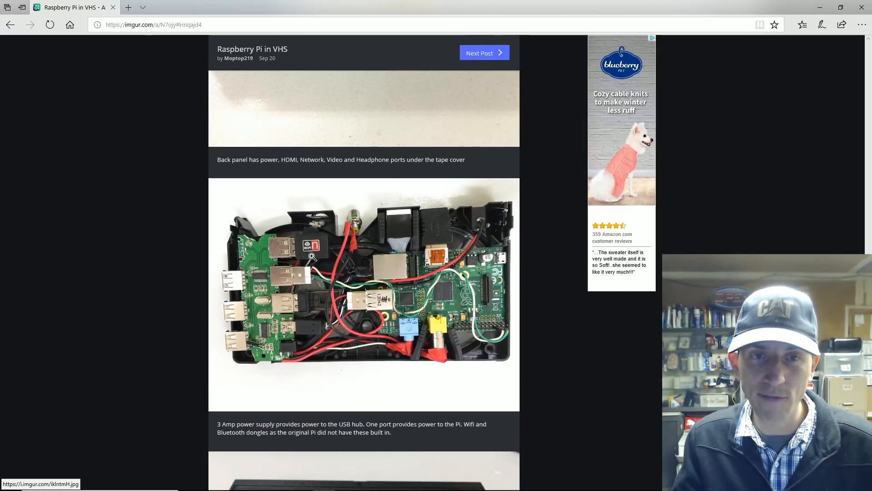
{"action": "scroll", "scroll_direction": "down", "scroll_amount": 3}
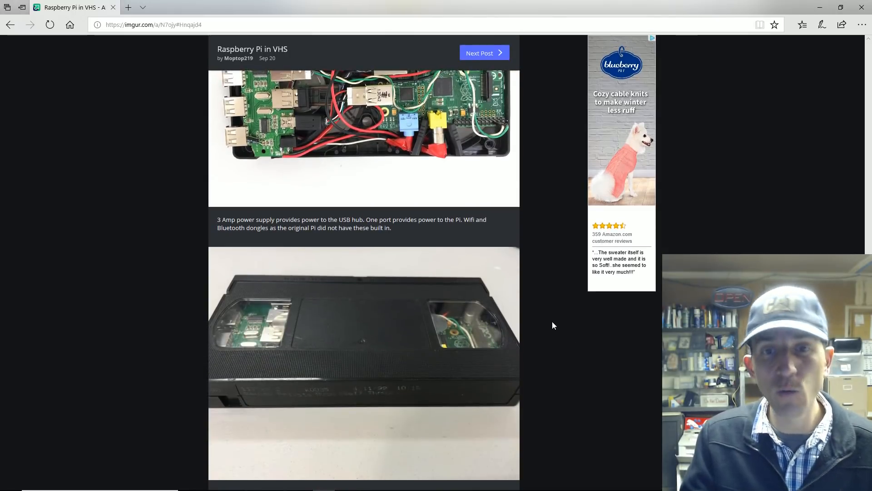
{"action": "scroll", "scroll_direction": "down", "scroll_amount": 3}
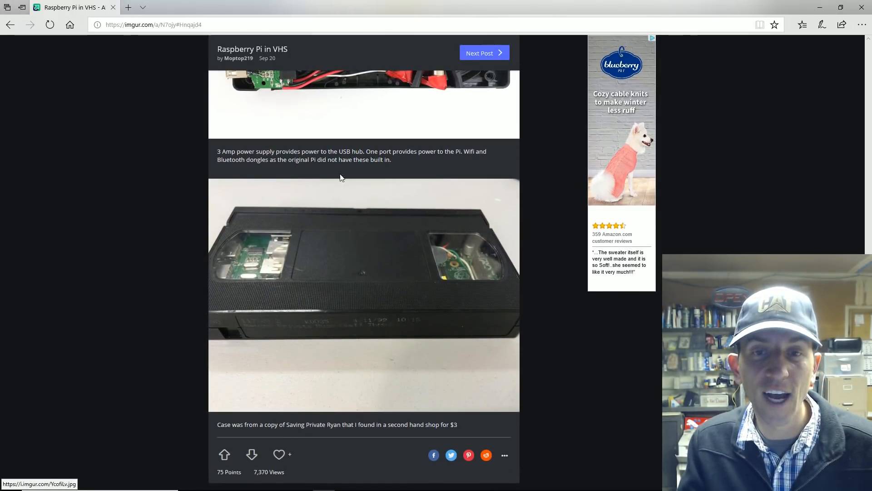
{"action": "mouse_move", "coordinate": [420, 422]}
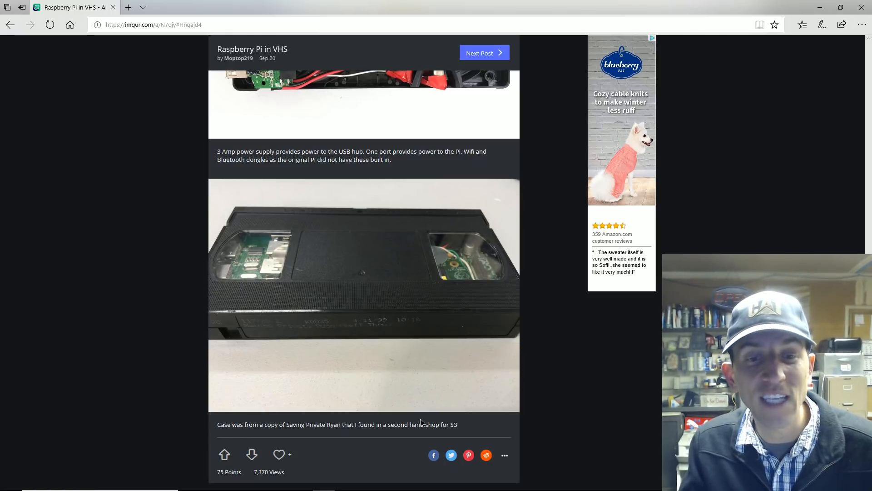
{"action": "scroll", "scroll_direction": "up", "scroll_amount": 3}
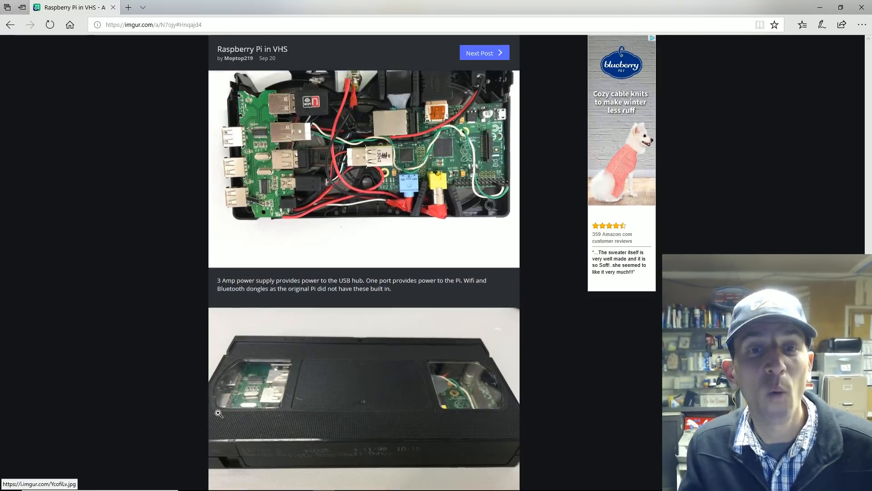
{"action": "scroll", "scroll_direction": "down", "scroll_amount": 3}
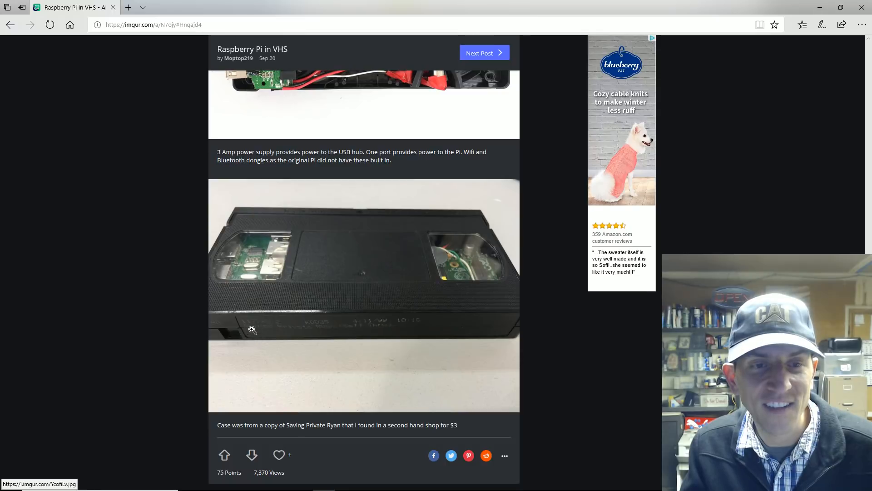
{"action": "mouse_move", "coordinate": [322, 213]}
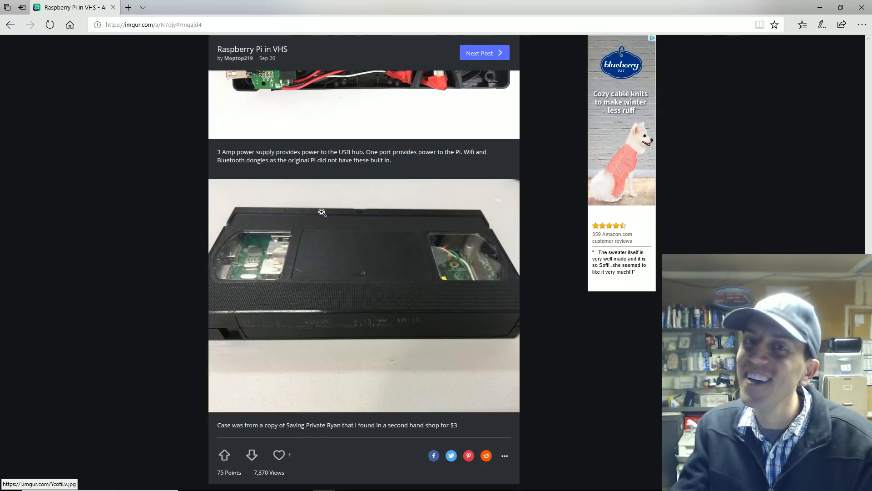
{"action": "scroll", "scroll_direction": "down", "scroll_amount": 3}
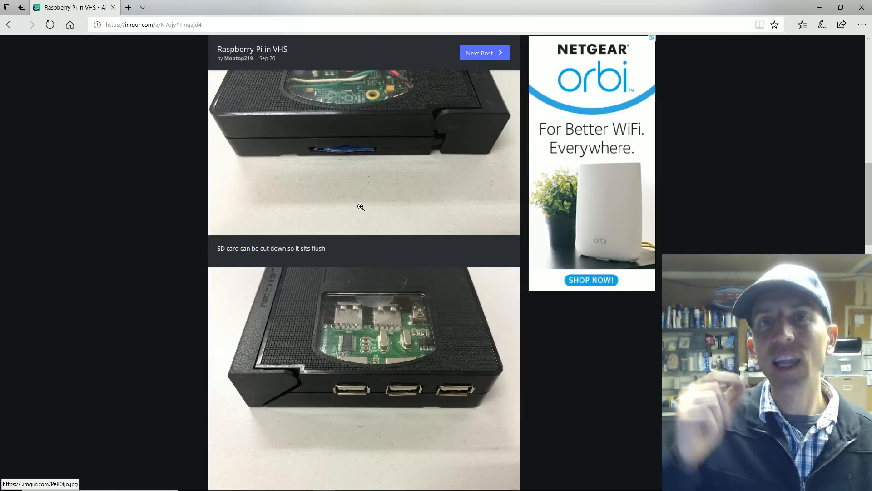